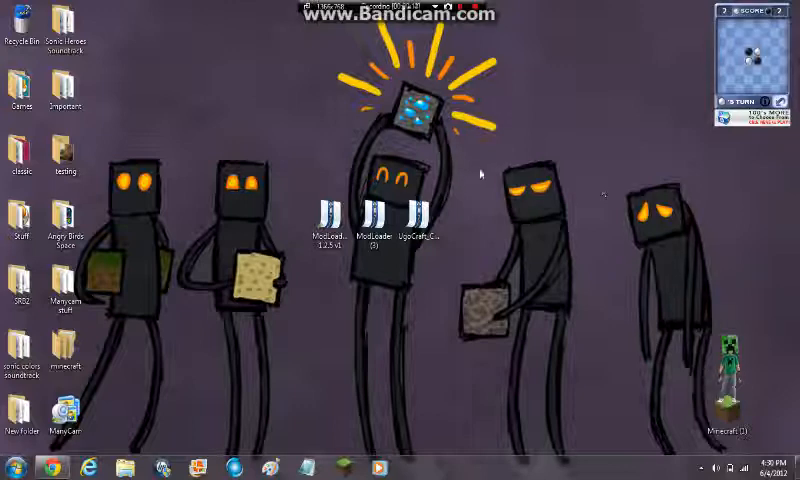
# Open the Start menu search over the desktop holding the three downloaded archives.
pyautogui.click(418, 215)
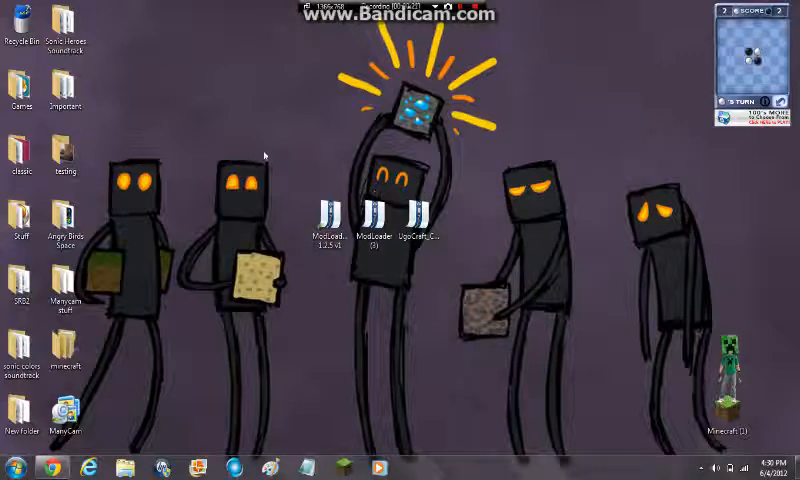
pyautogui.moveTo(265, 150); pyautogui.dragTo(400, 270)
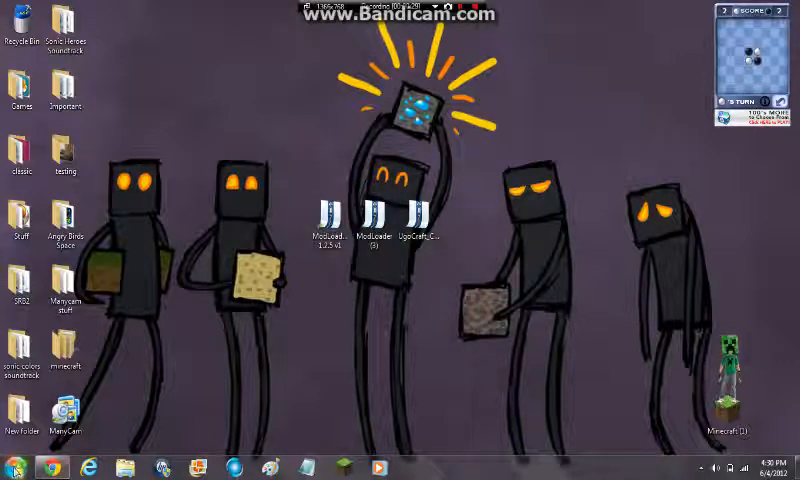
pyautogui.click(12, 467)
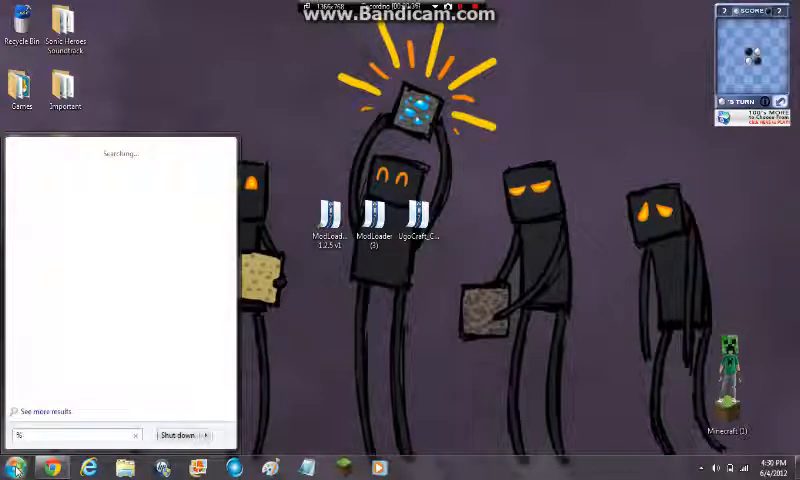
# Browse via %appdata% to Roaming\.minecraft\bin and select minecraft.jar.
pyautogui.write('%appl')
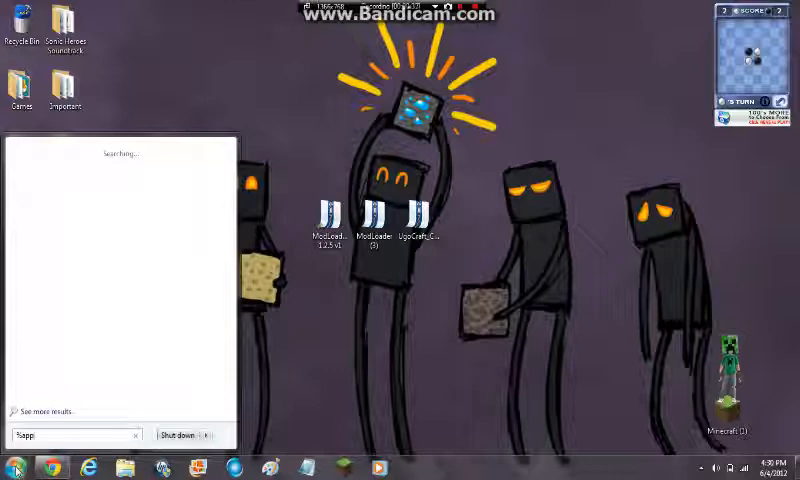
pyautogui.write('data')
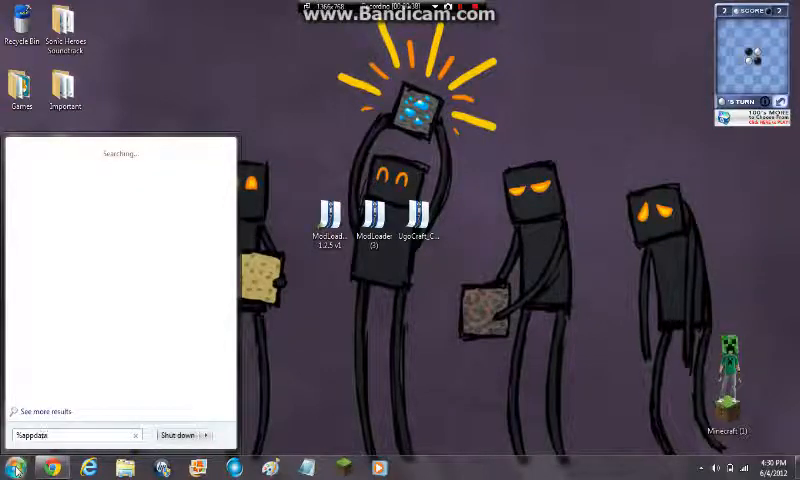
pyautogui.write('%appdata%')
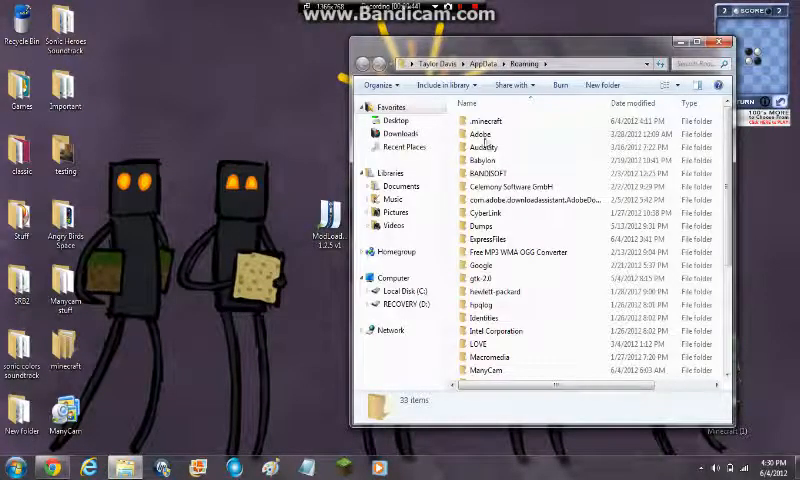
pyautogui.click(485, 121)
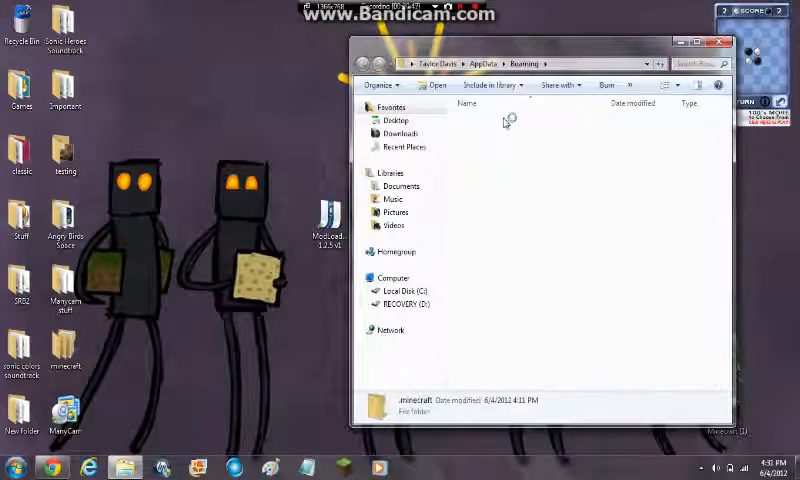
pyautogui.doubleClick(397, 405)
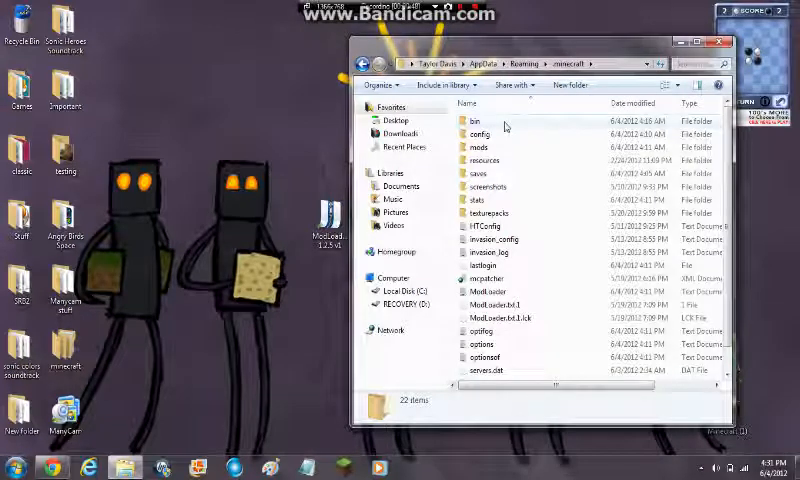
pyautogui.doubleClick(466, 120)
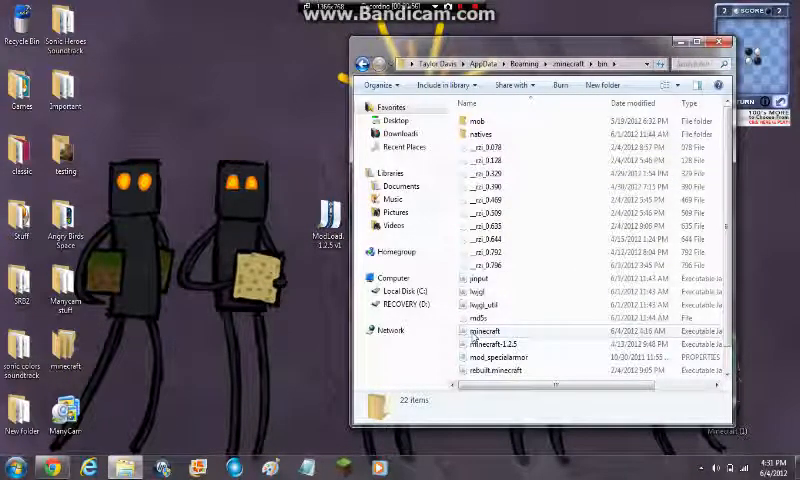
pyautogui.click(480, 329)
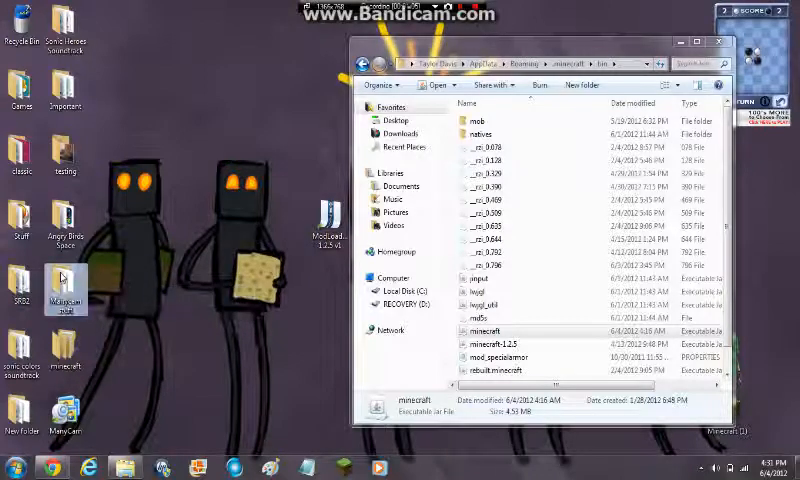
pyautogui.doubleClick(478, 327)
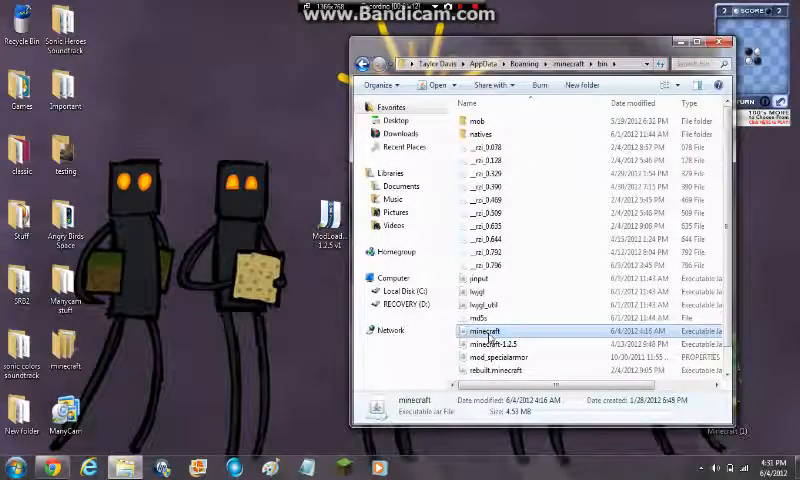
# Open minecraft.jar as an archive with WinRAR from its context menu.
pyautogui.rightClick(483, 331)
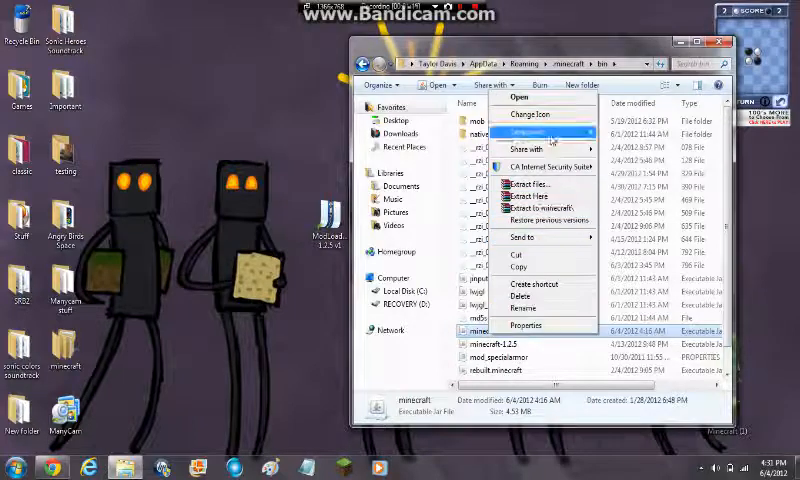
pyautogui.click(527, 132)
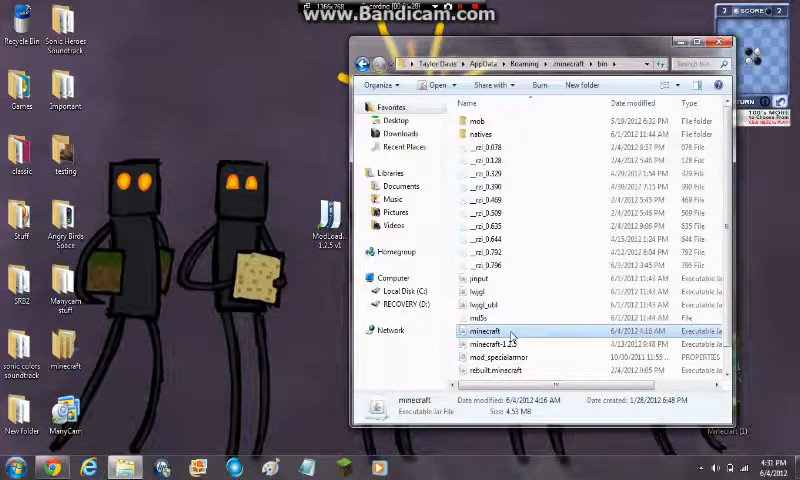
pyautogui.rightClick(485, 331)
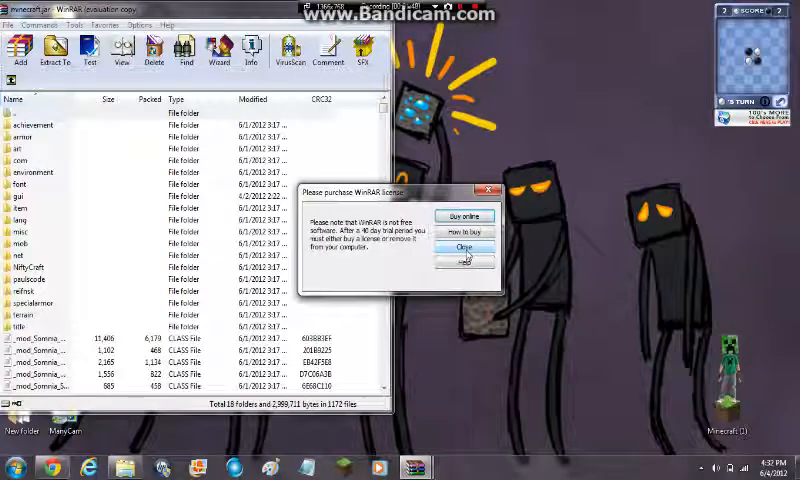
# Dismiss the WinRAR license reminder, keeping minecraft.jar's contents listed.
pyautogui.click(463, 247)
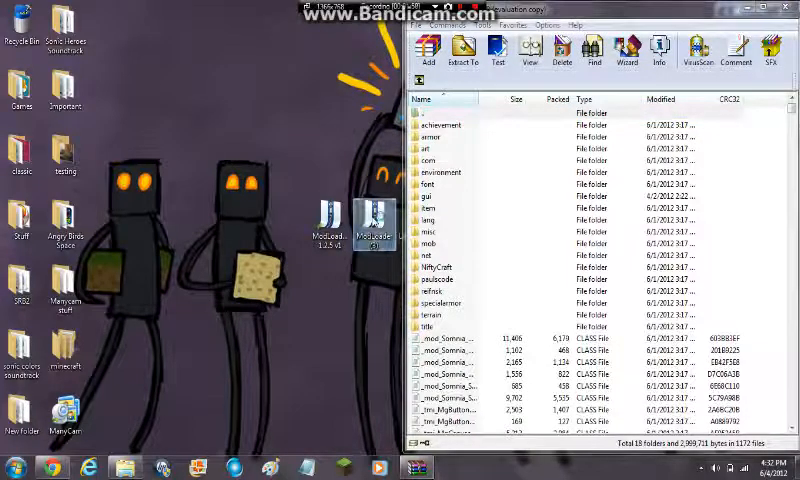
pyautogui.doubleClick(374, 225)
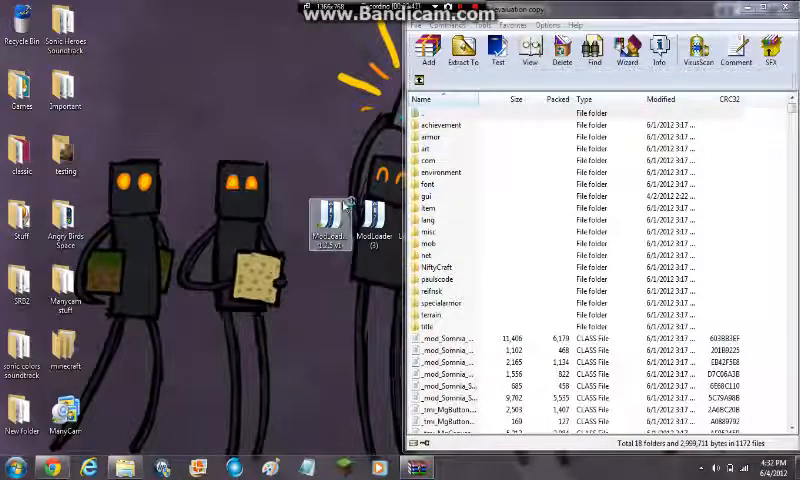
# Open the ModLoaderMP zip in WinRAR and dismiss its license reminder.
pyautogui.doubleClick(335, 215)
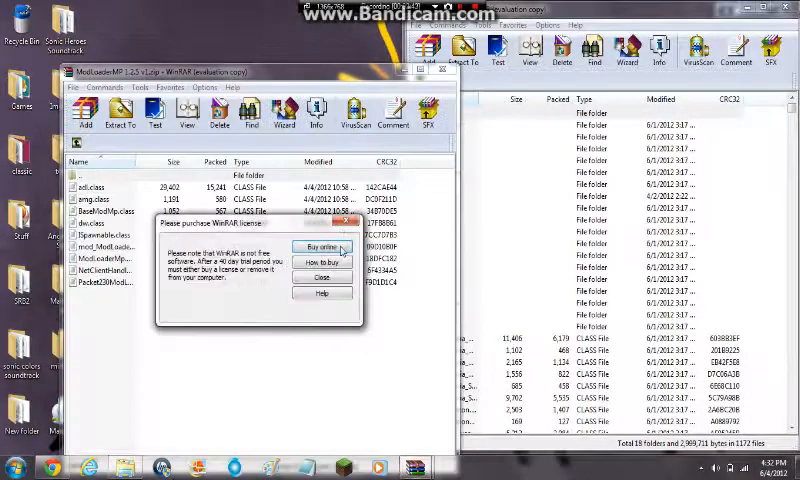
pyautogui.click(321, 276)
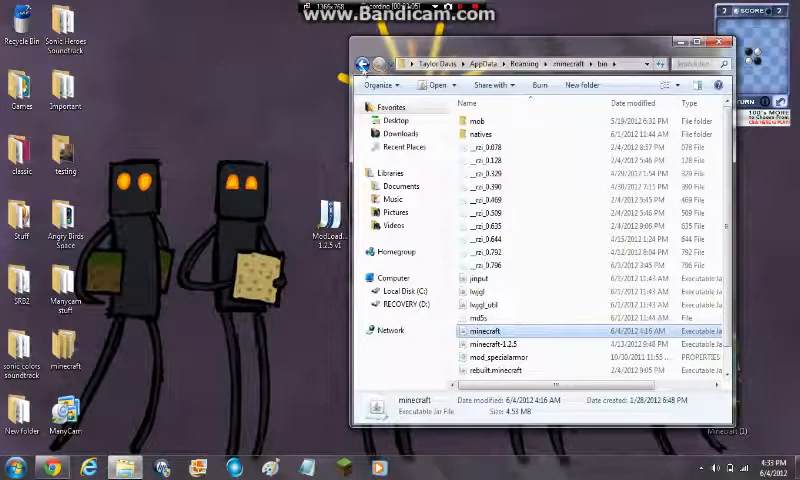
# Return to the .minecraft folder through %appdata% and select the mods folder.
pyautogui.click(549, 64)
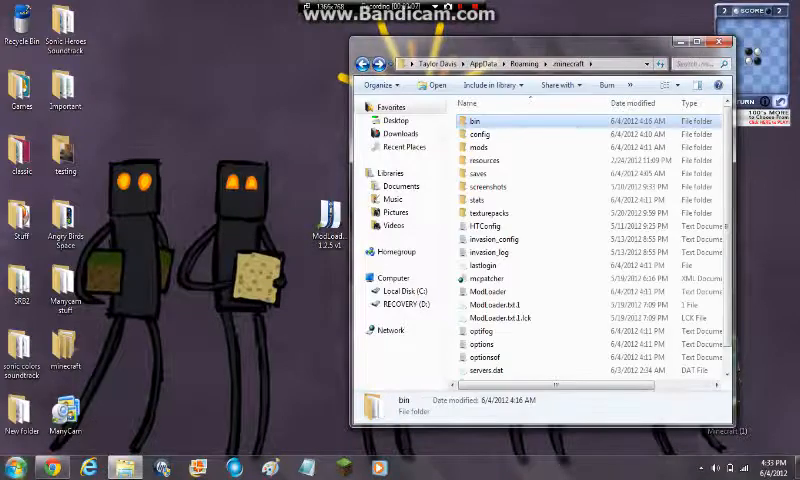
pyautogui.click(12, 467)
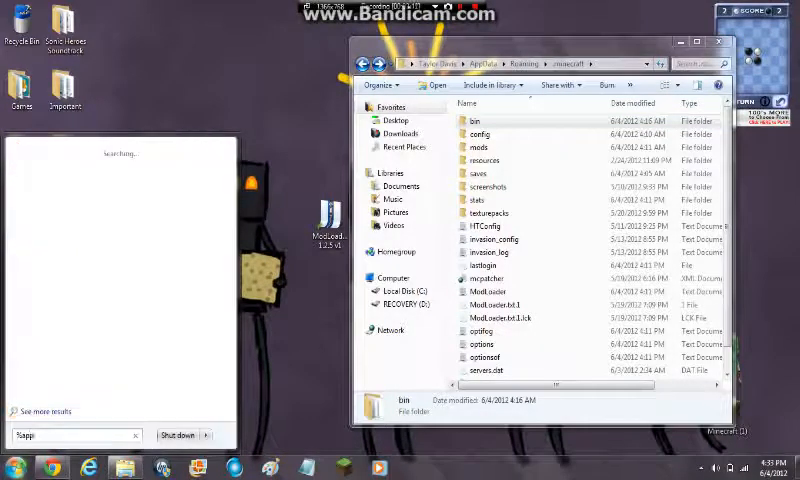
pyautogui.write('%appdata%')
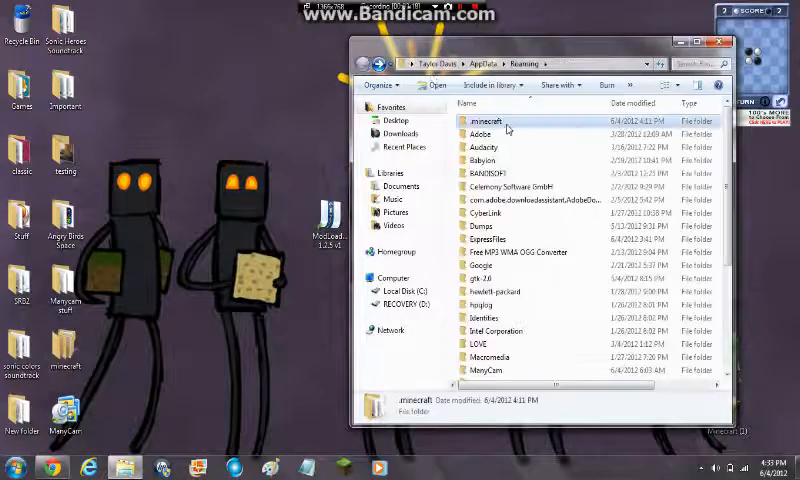
pyautogui.doubleClick(485, 121)
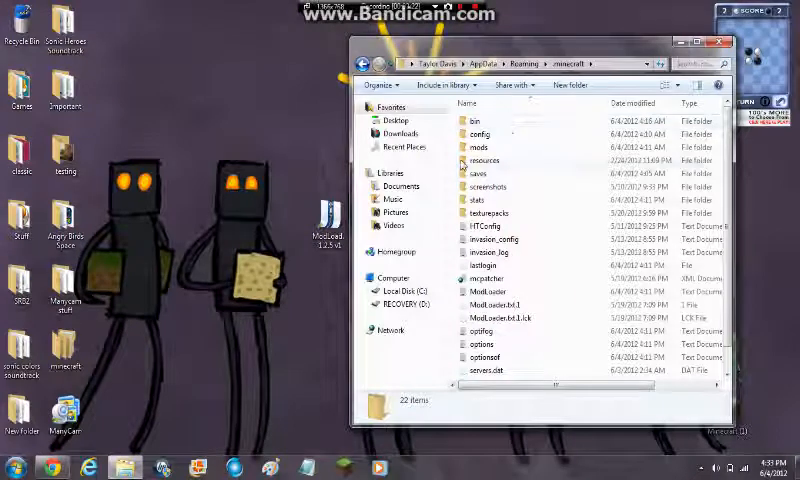
pyautogui.click(478, 147)
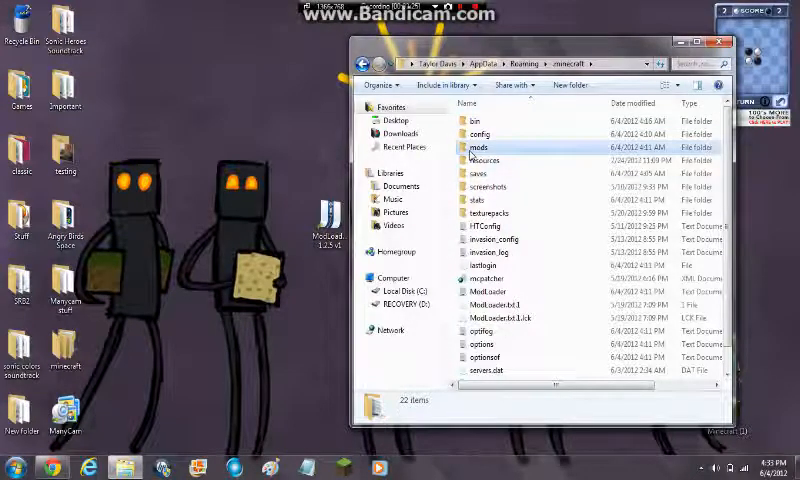
pyautogui.click(479, 147)
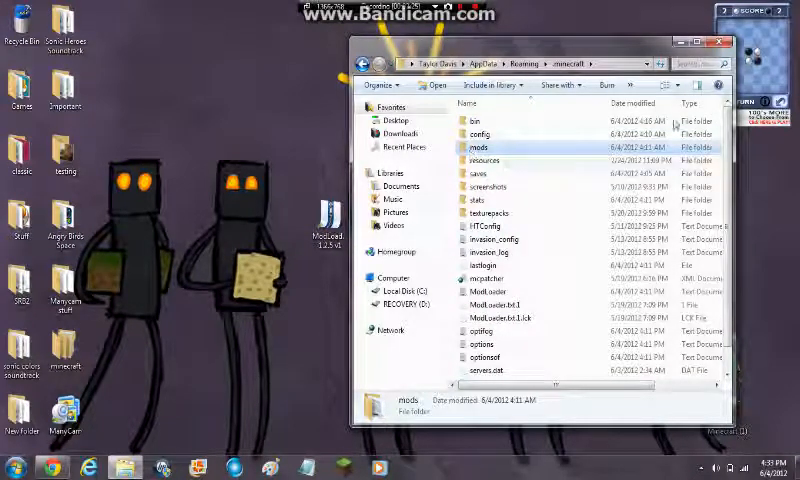
pyautogui.scroll(-3)
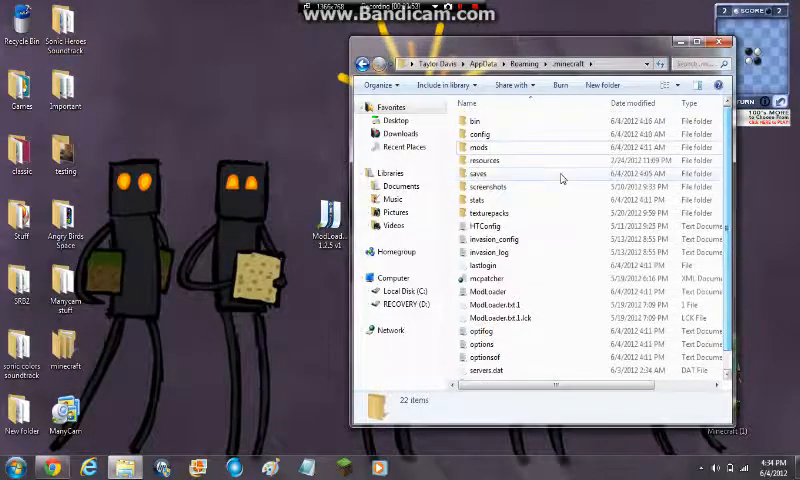
pyautogui.moveTo(548, 153)
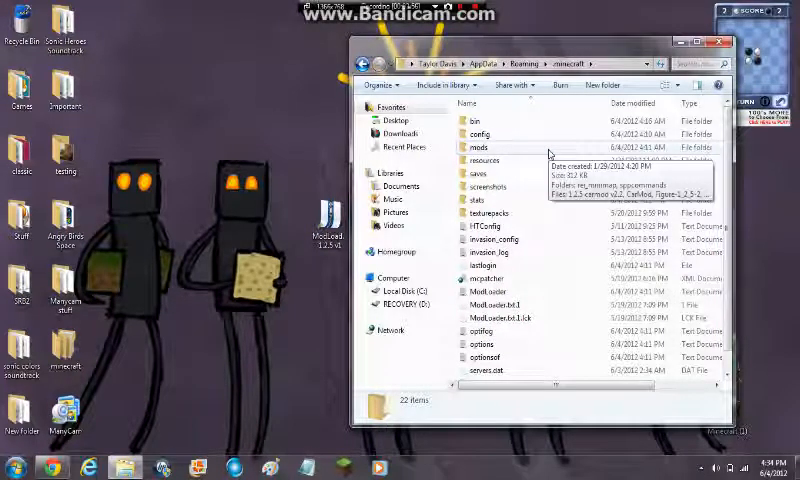
# Open the mods folder, shift it left, select the UgoCraft zip, then close the window.
pyautogui.doubleClick(479, 147)
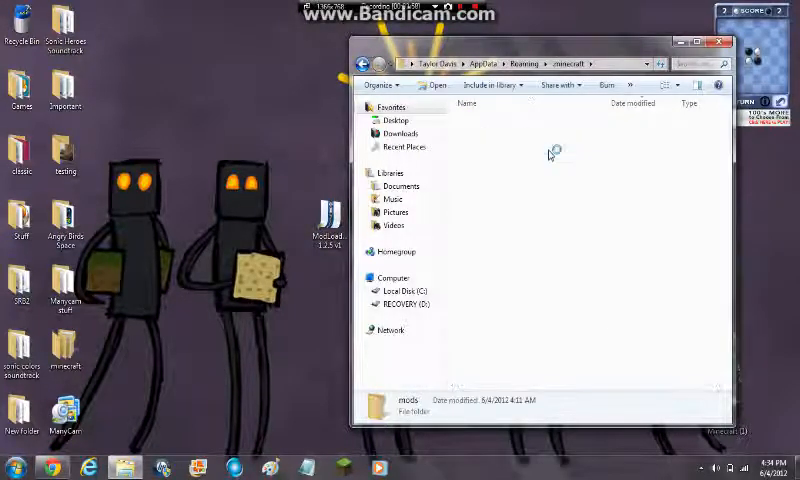
pyautogui.doubleClick(395, 403)
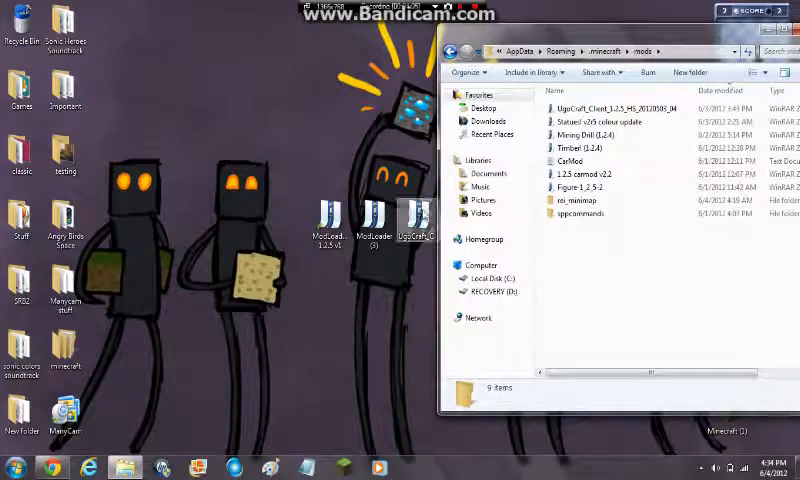
pyautogui.moveTo(420, 215); pyautogui.dragTo(200, 165)
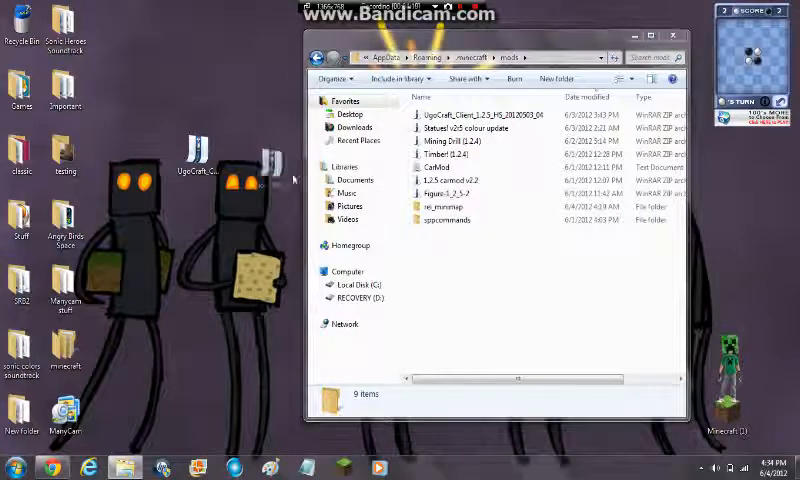
pyautogui.click(344, 179)
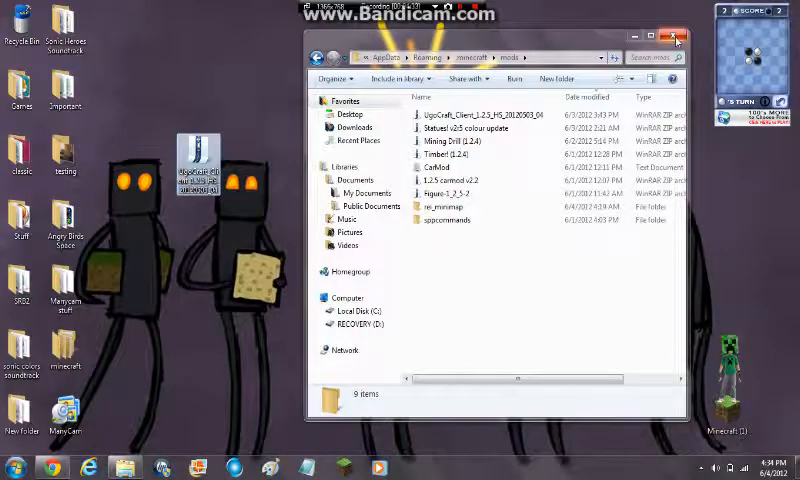
pyautogui.click(675, 37)
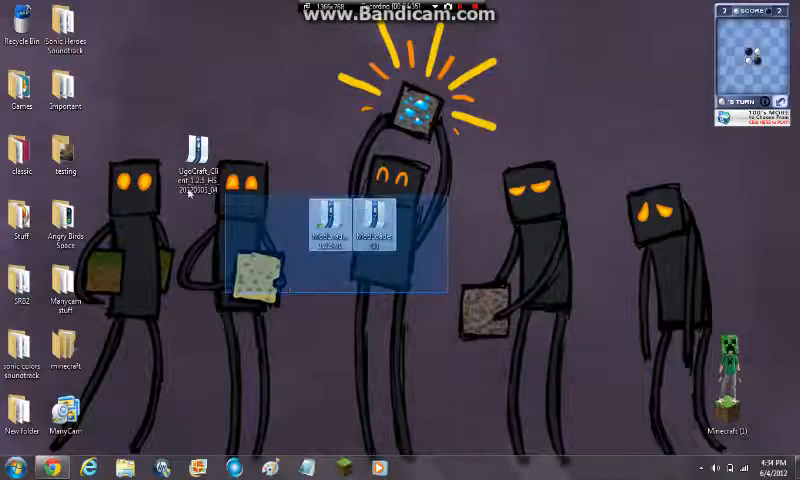